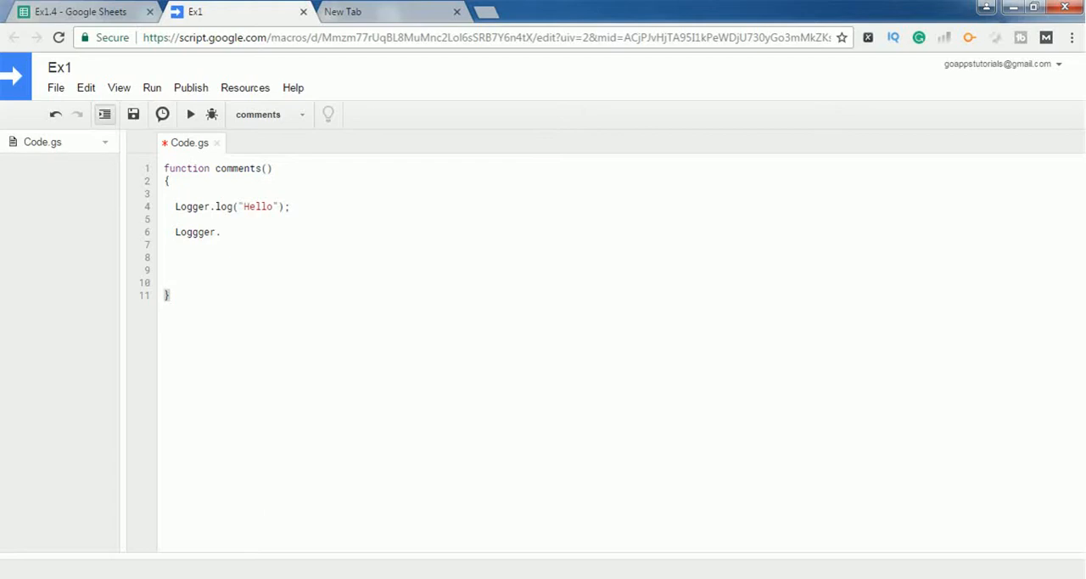
mouse_move(156, 254)
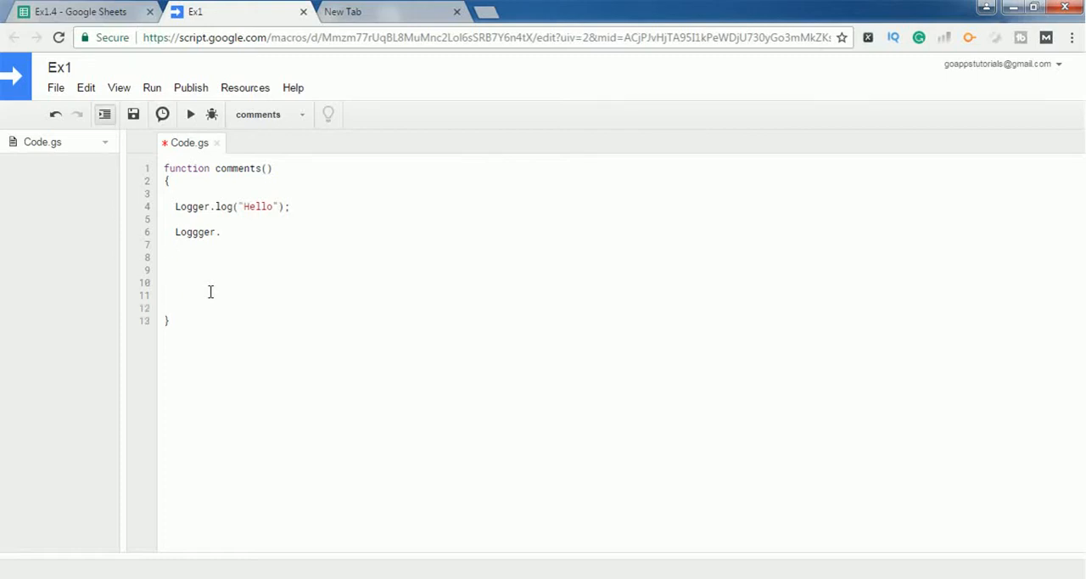
Write the single-line comment '// This is my comments' on line 9 and leave blank lines below it.
left_click(175, 268)
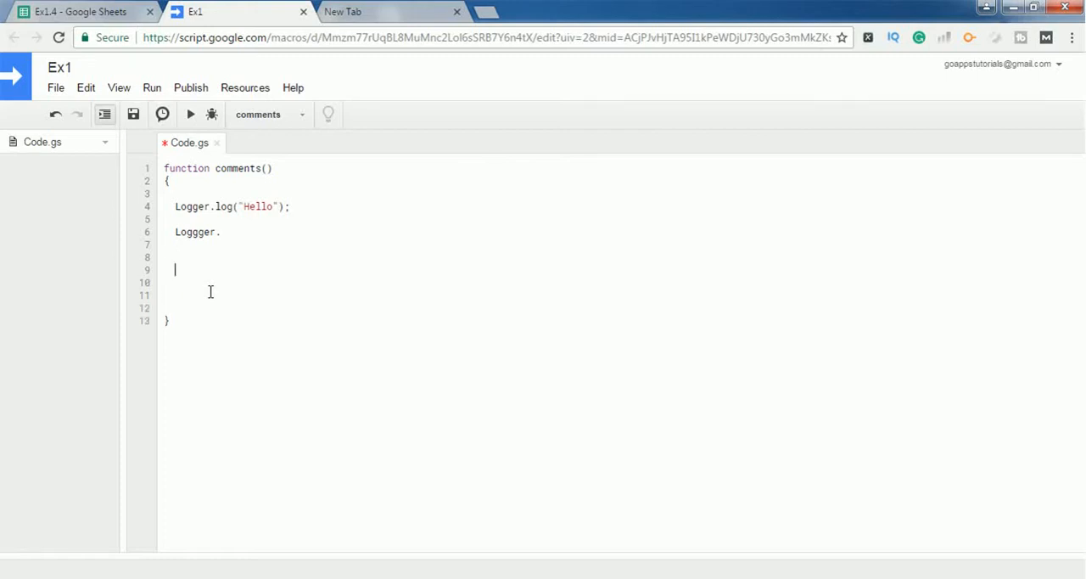
type("//")
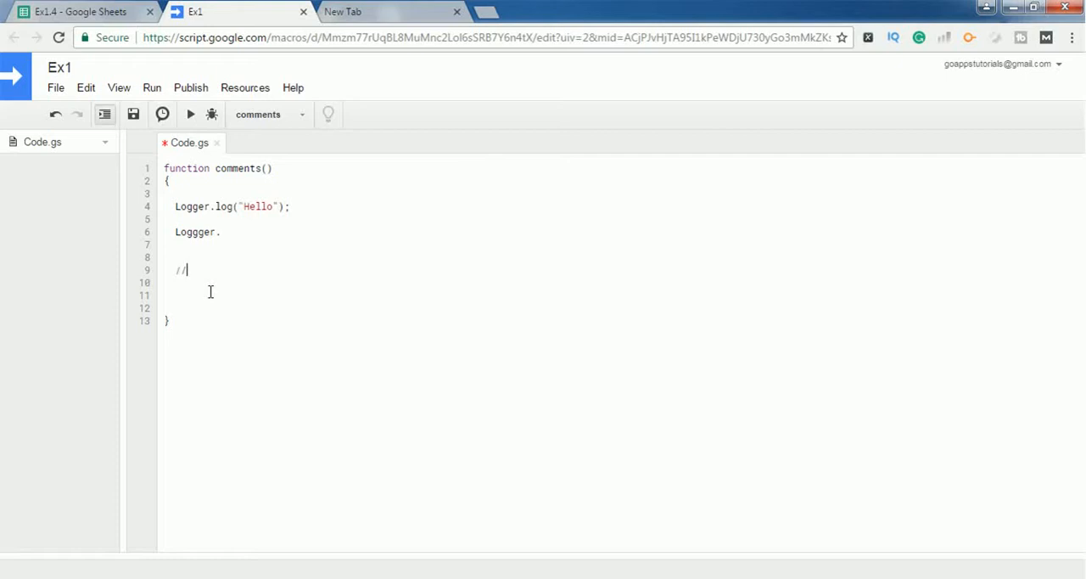
type("T")
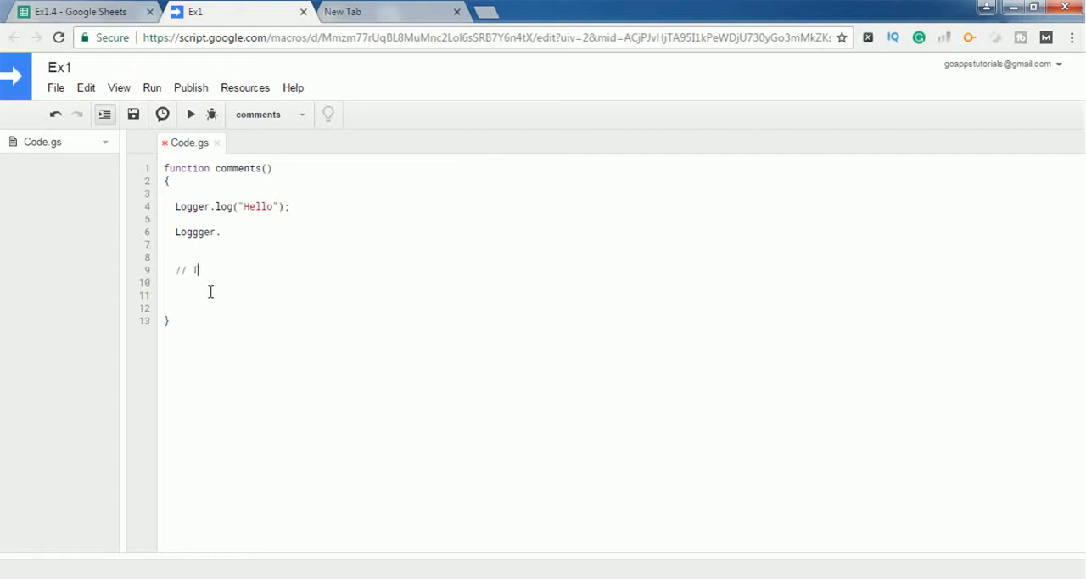
type("his is my comments")
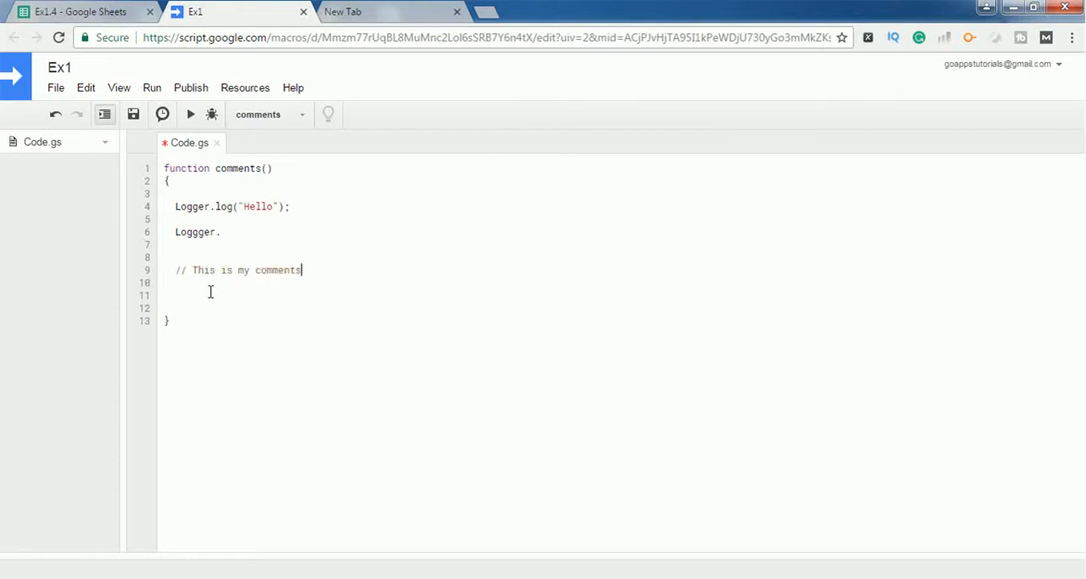
key("Enter")
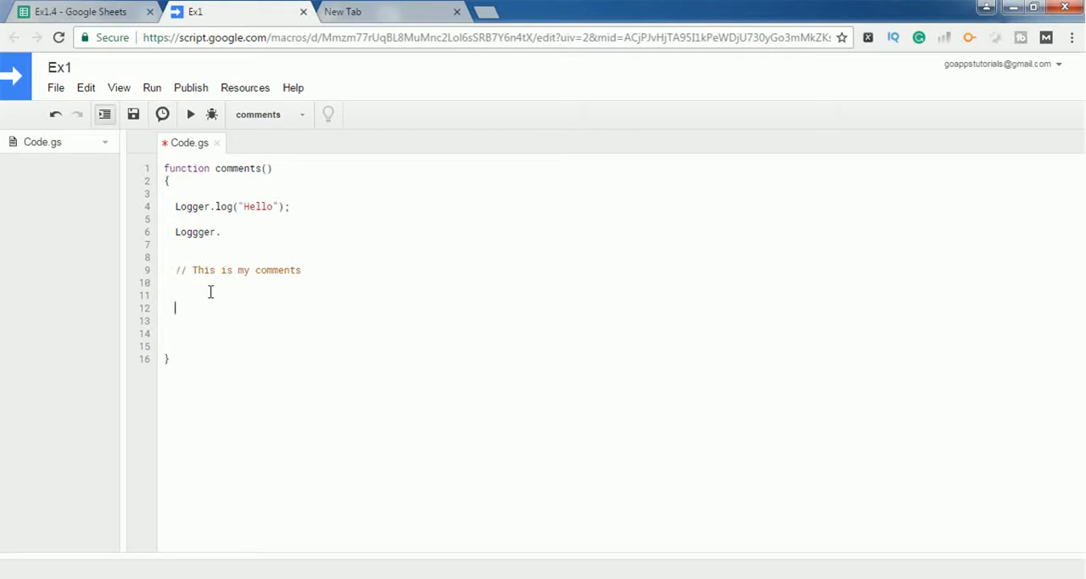
Write a /* ... */ block comment of five 'Your multiline comments' lines below the single-line comment.
type("/")
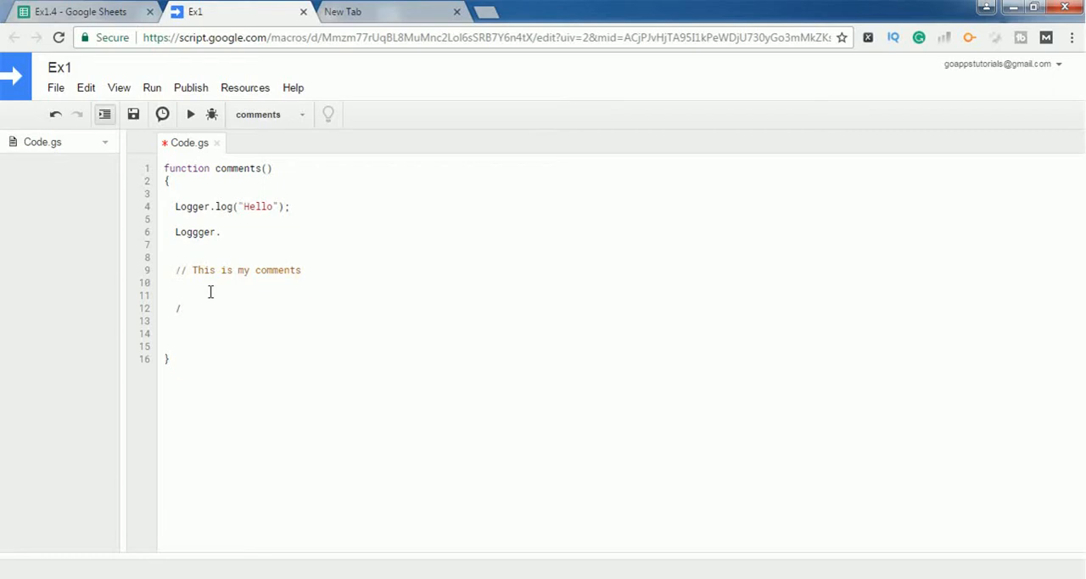
type("* Your")
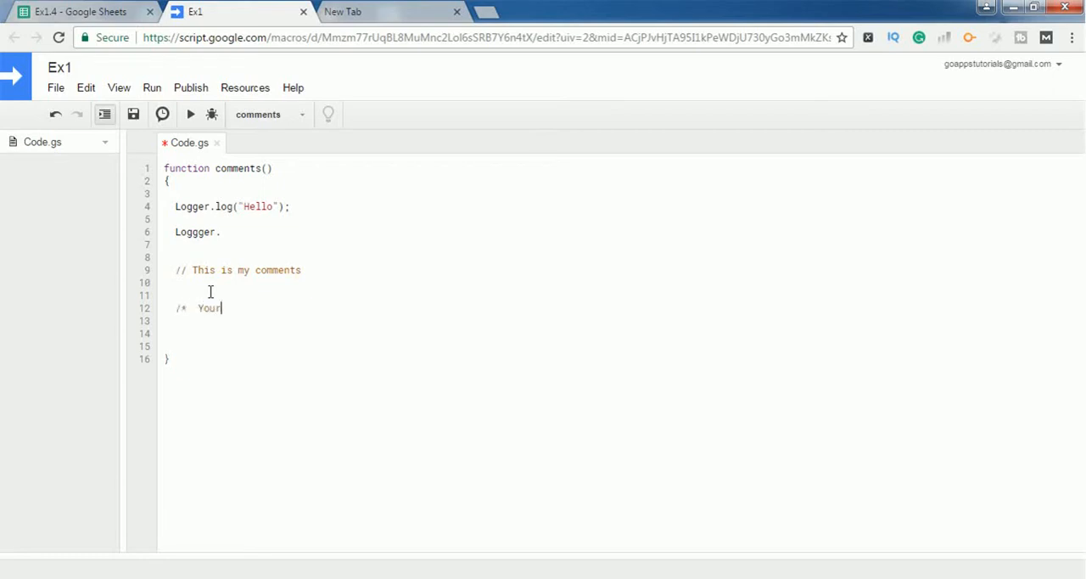
type("mul")
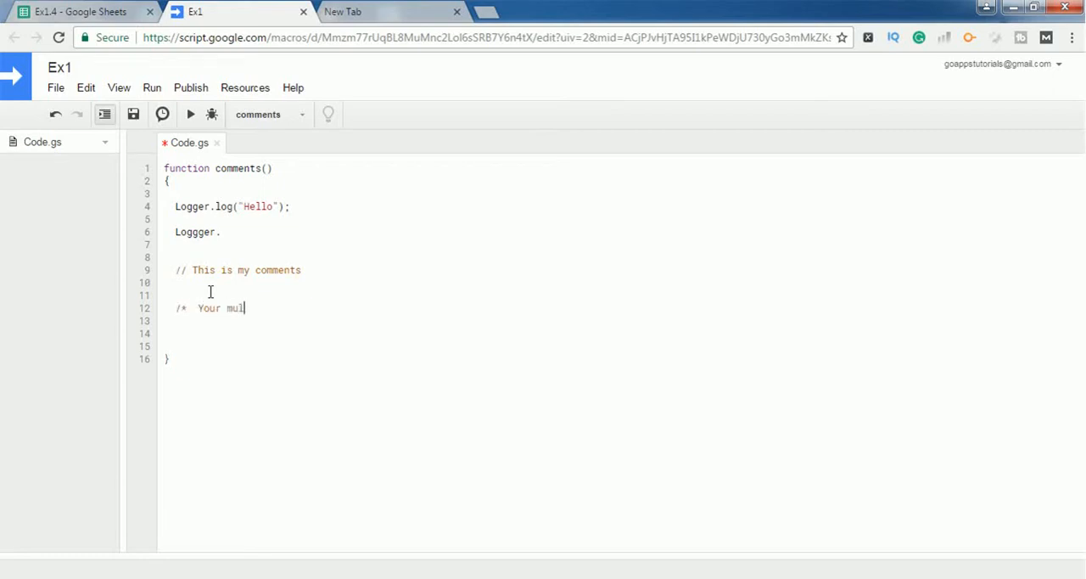
type("tiline")
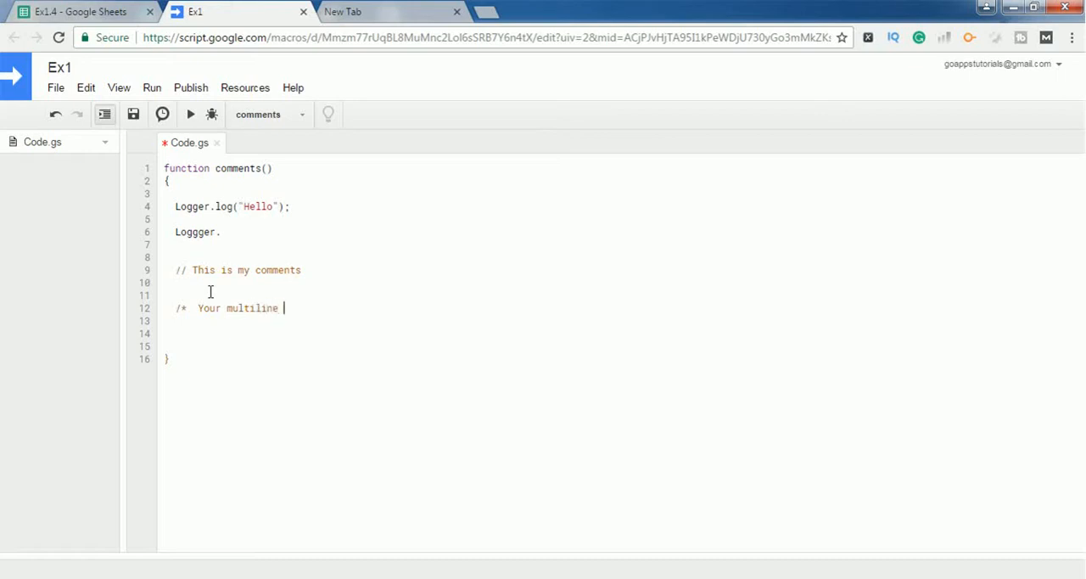
type("comme")
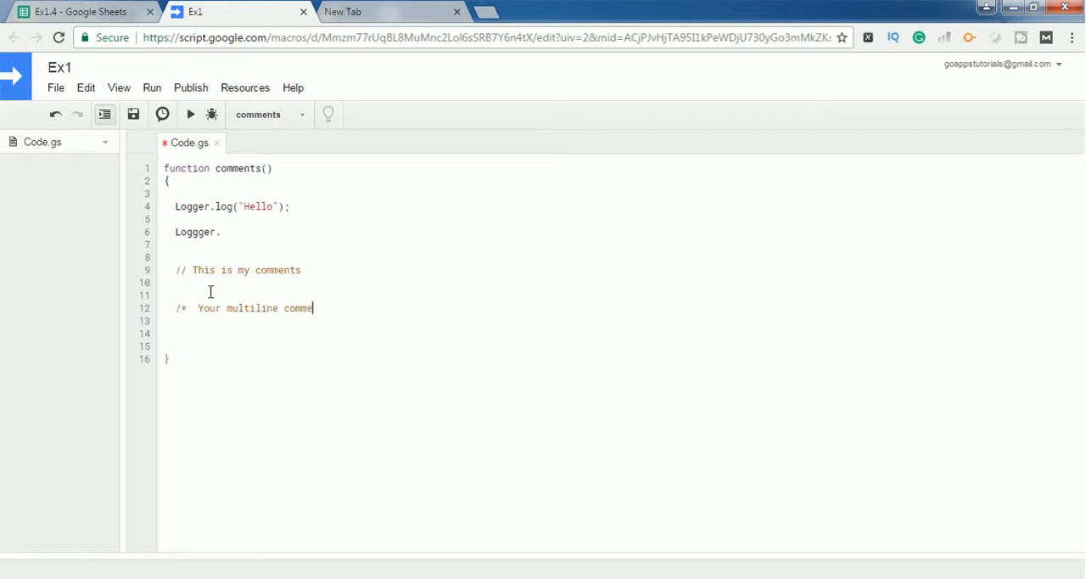
type("nts")
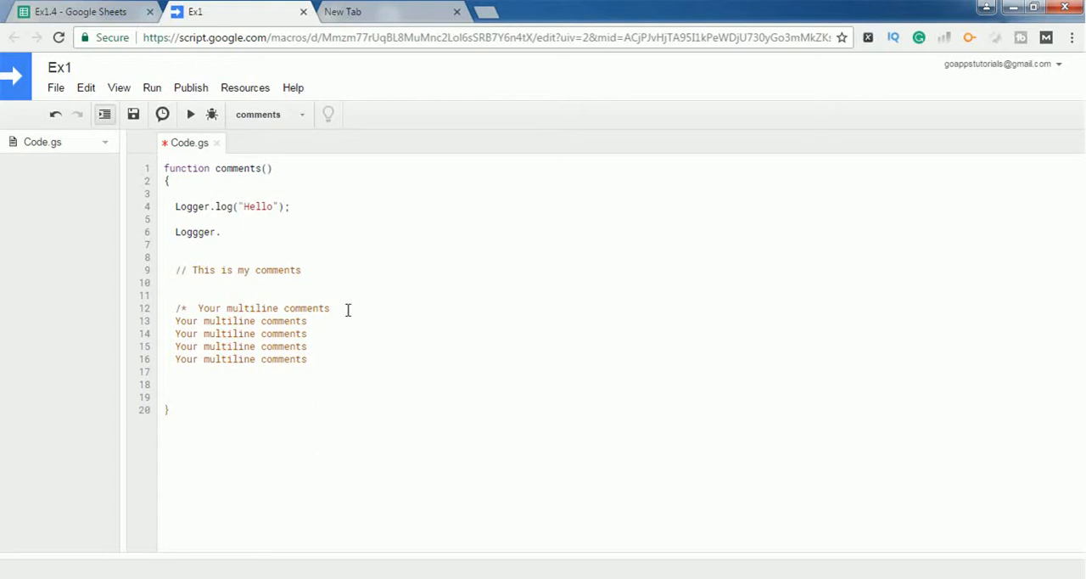
type("*")
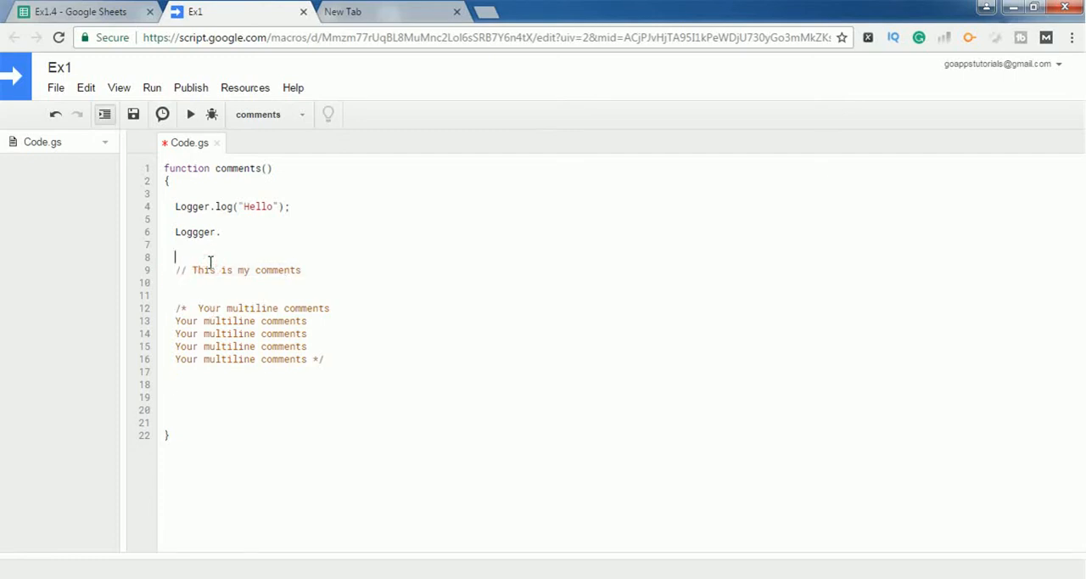
Run comments(), dismiss the 'Missing name after . operator' error, and comment out the broken Loggger line with //.
left_click(190, 113)
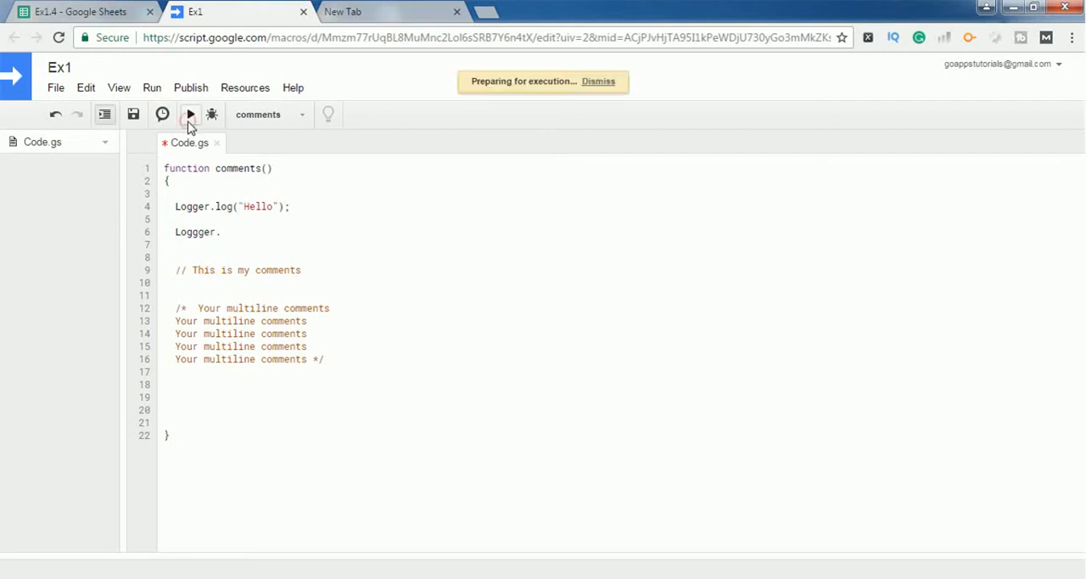
left_click(190, 115)
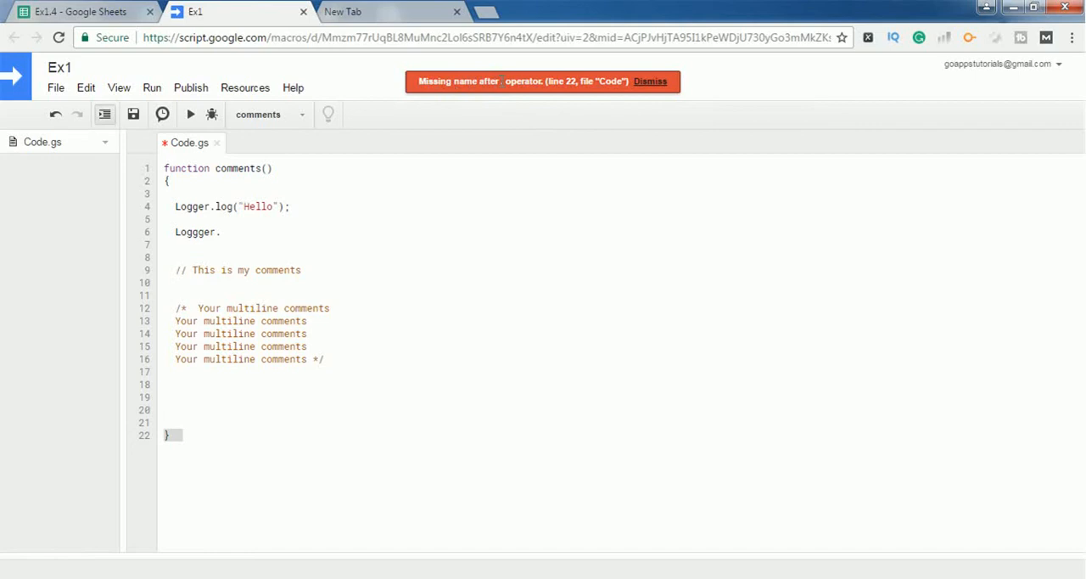
left_click(650, 80)
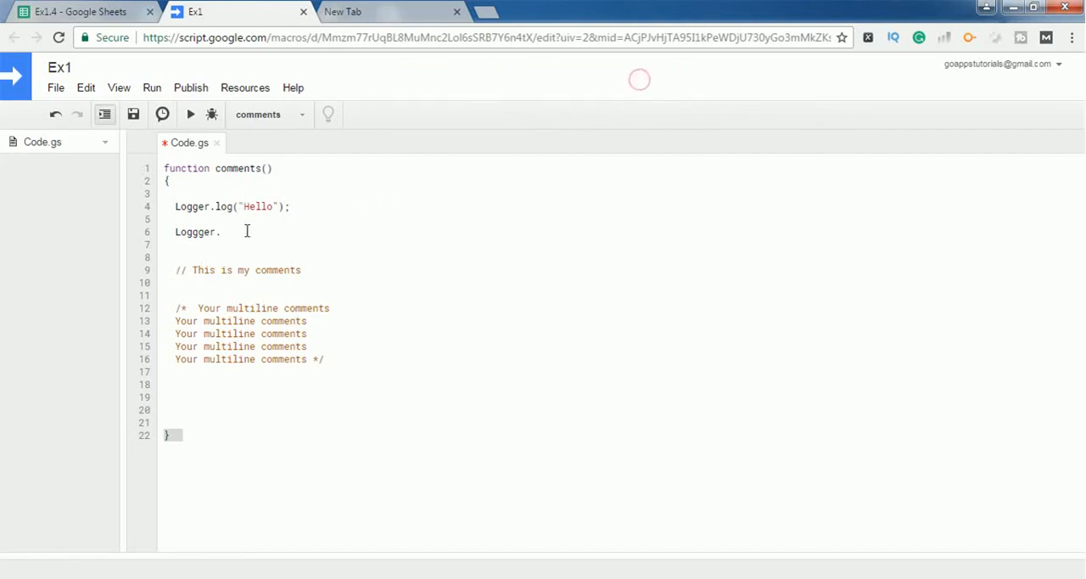
left_click(195, 231)
type("//")
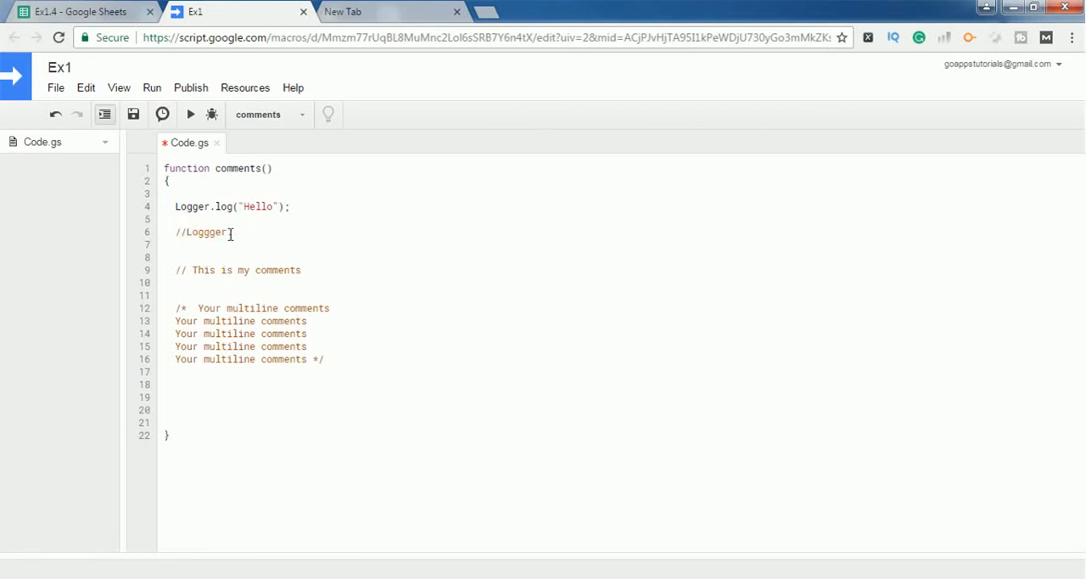
Run comments() cleanly, check that View > Logs shows 'Hello', and close the Logs dialog.
type(".")
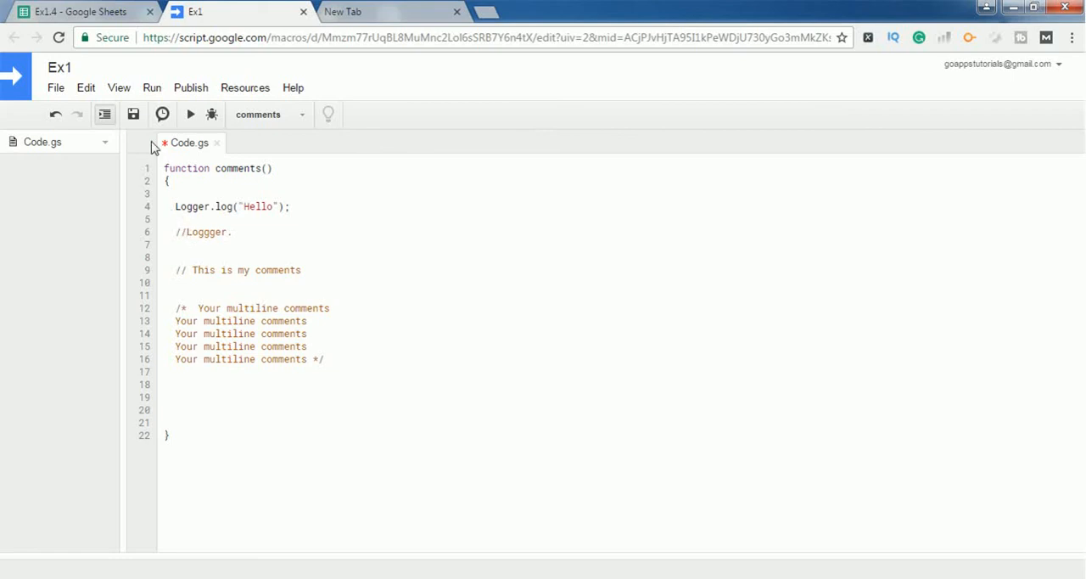
left_click(190, 114)
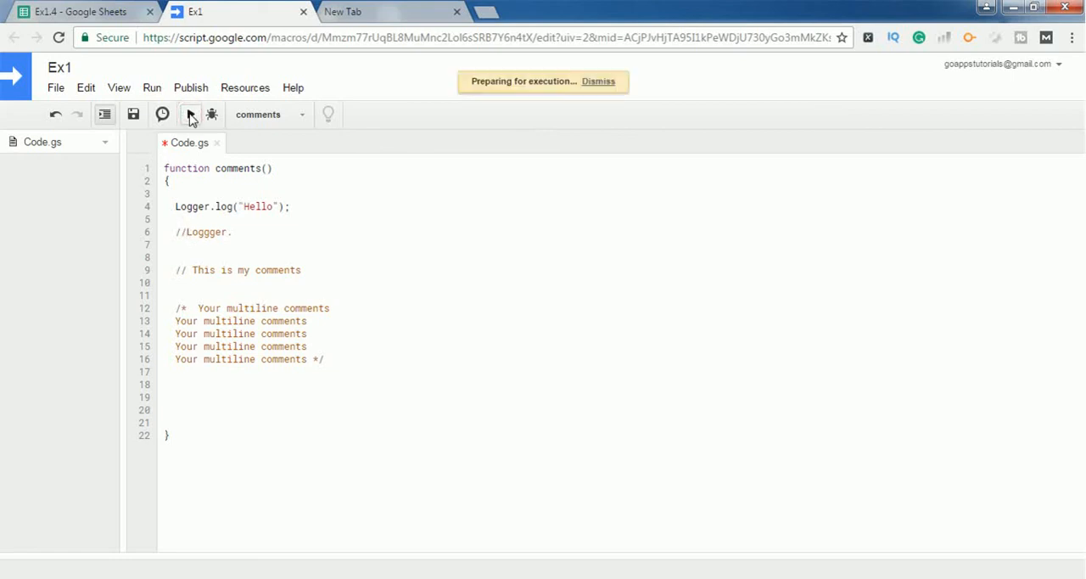
left_click(118, 88)
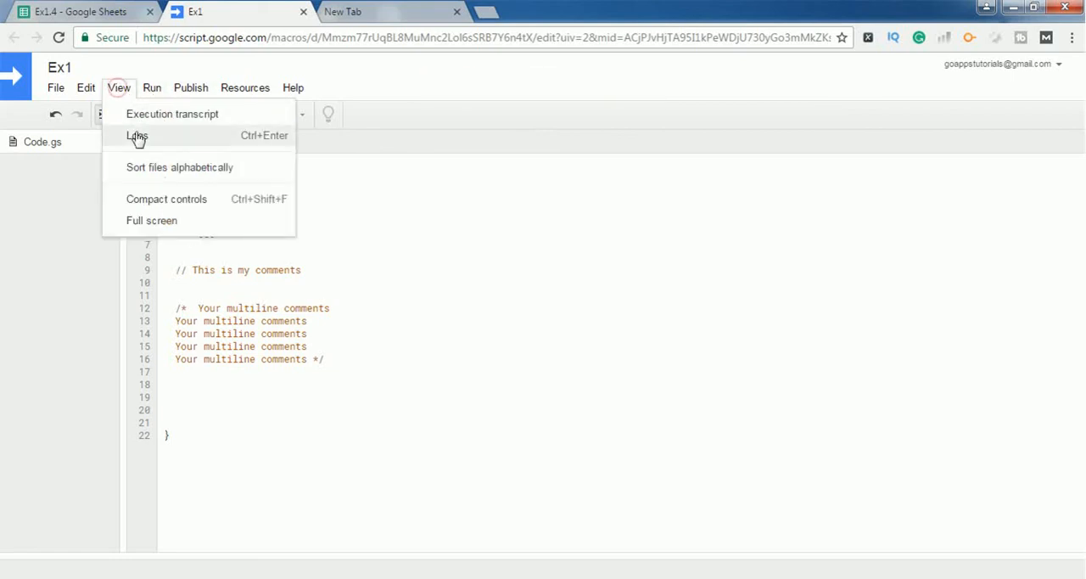
left_click(136, 136)
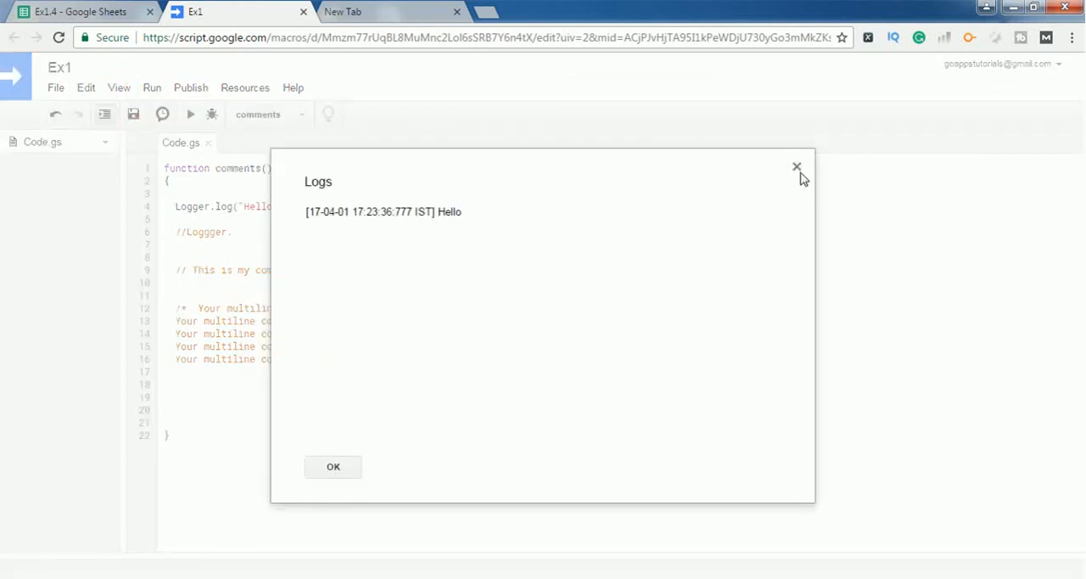
left_click(796, 166)
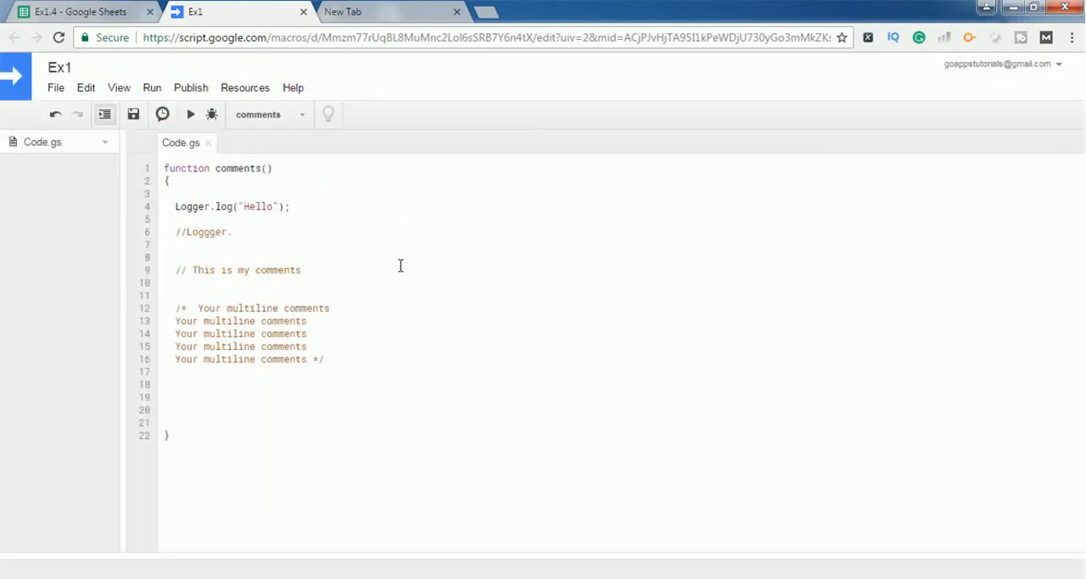